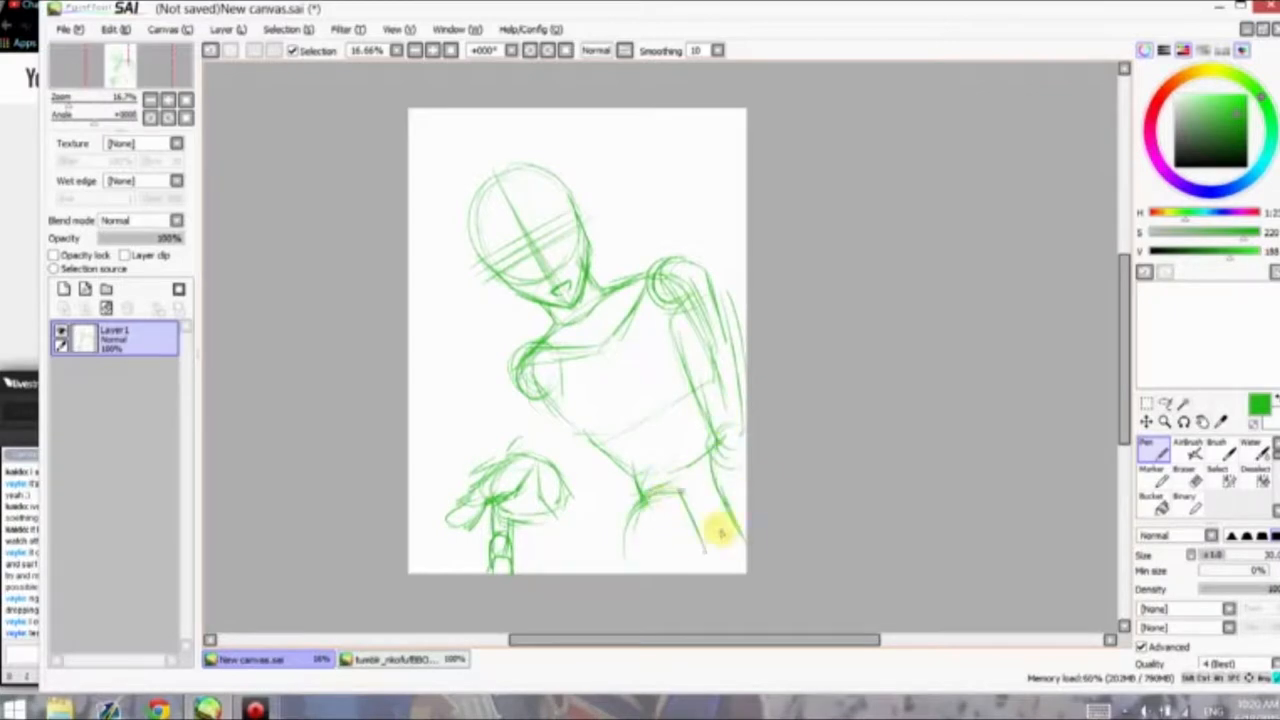
Refine the rough sketch of the arm reaching to the hand and the body.
drag(720, 530, 520, 450)
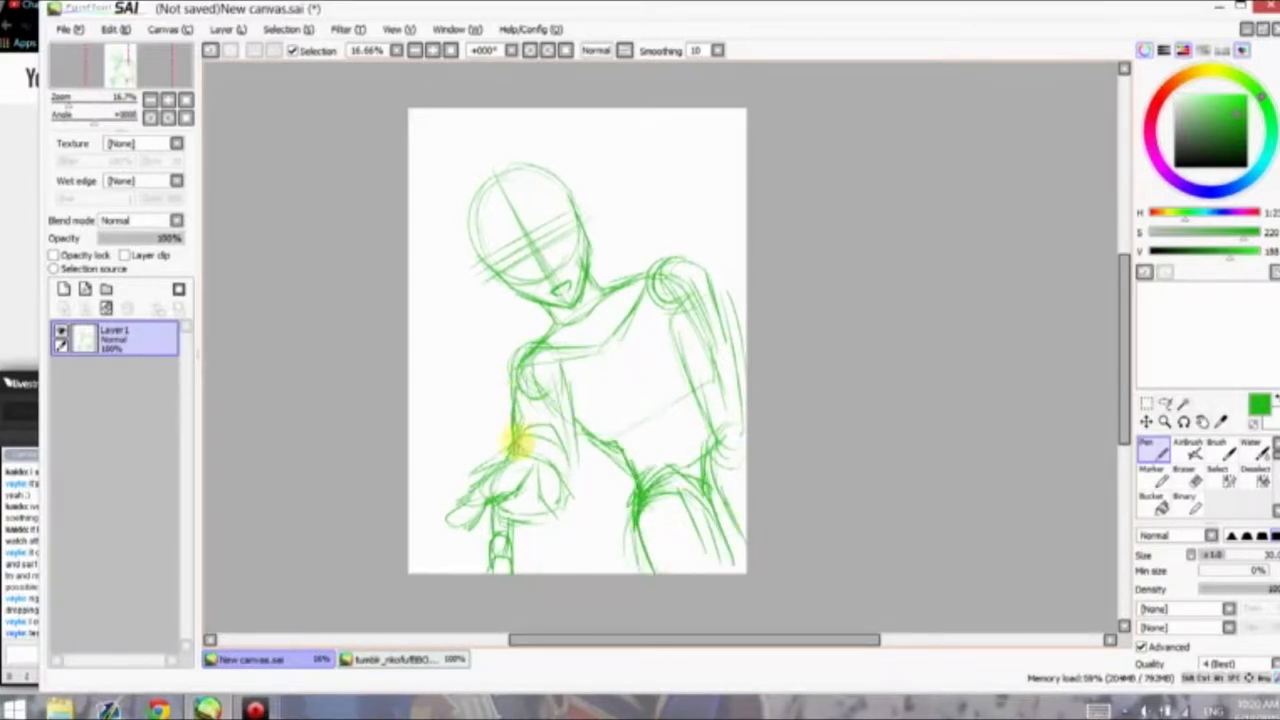
drag(525, 445, 570, 540)
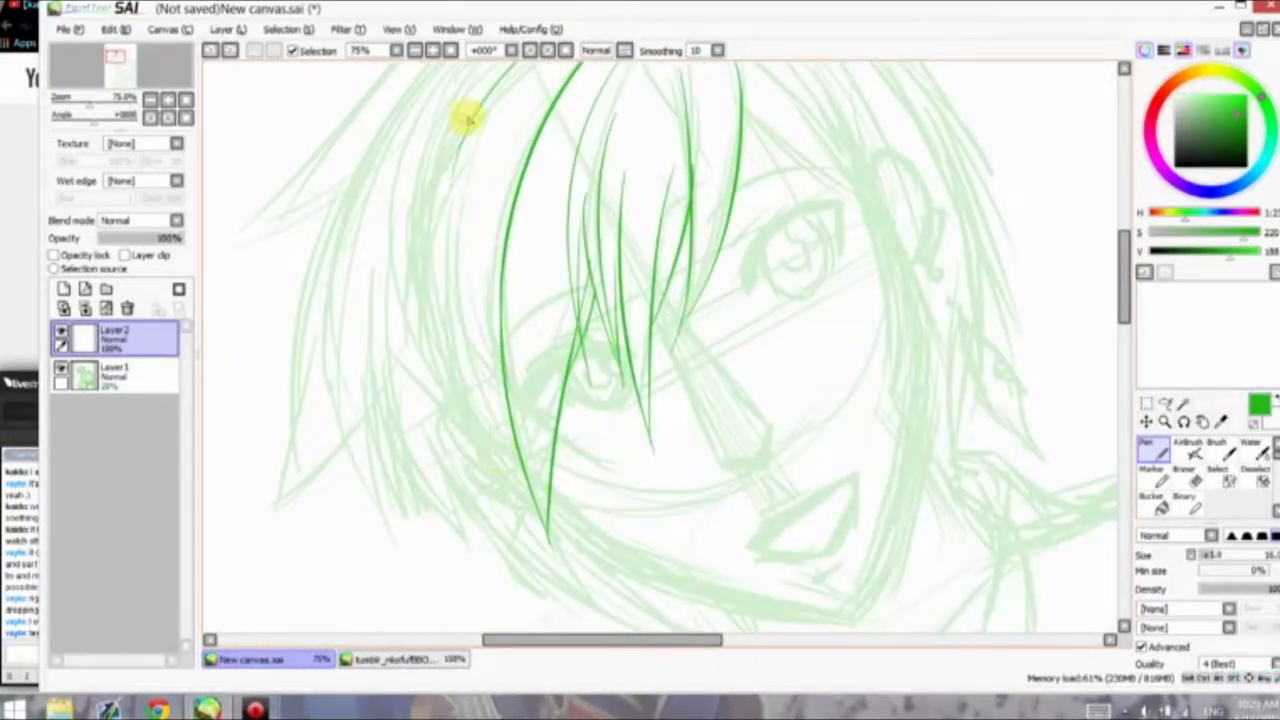
Ink hair strands and the ear outline, and erase stray lines along the jaw.
drag(470, 118, 565, 478)
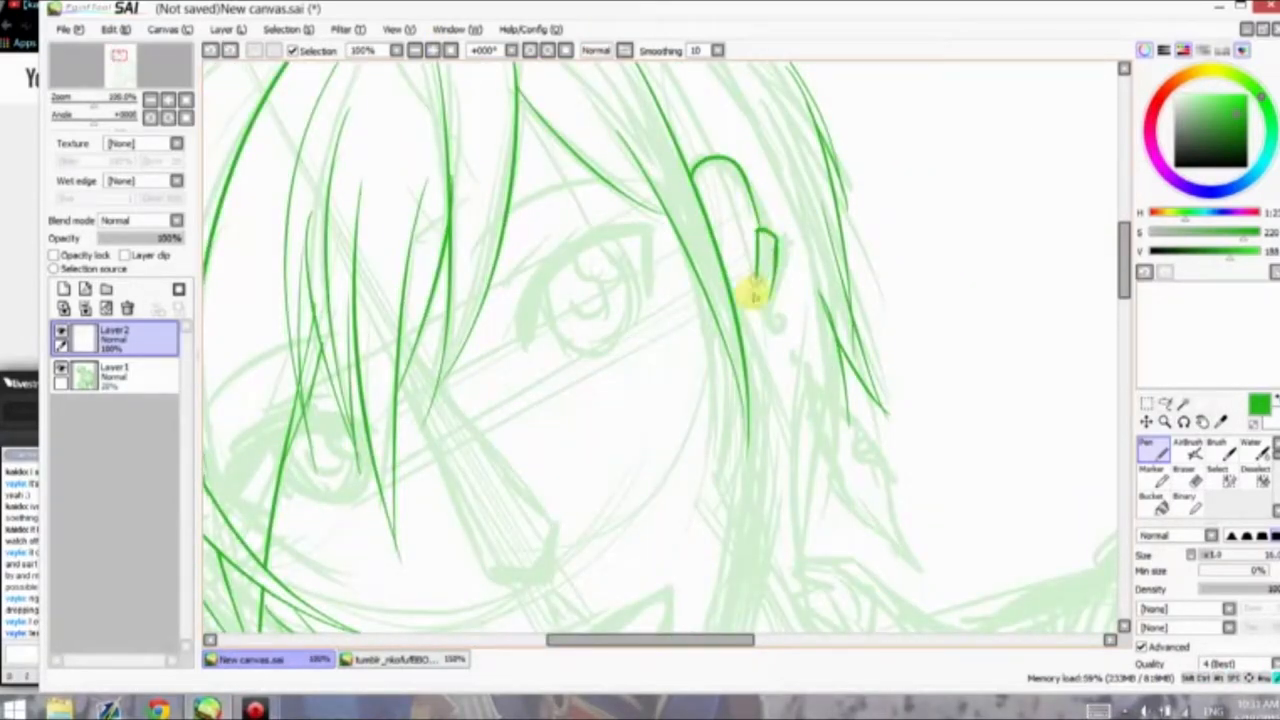
drag(800, 375, 840, 520)
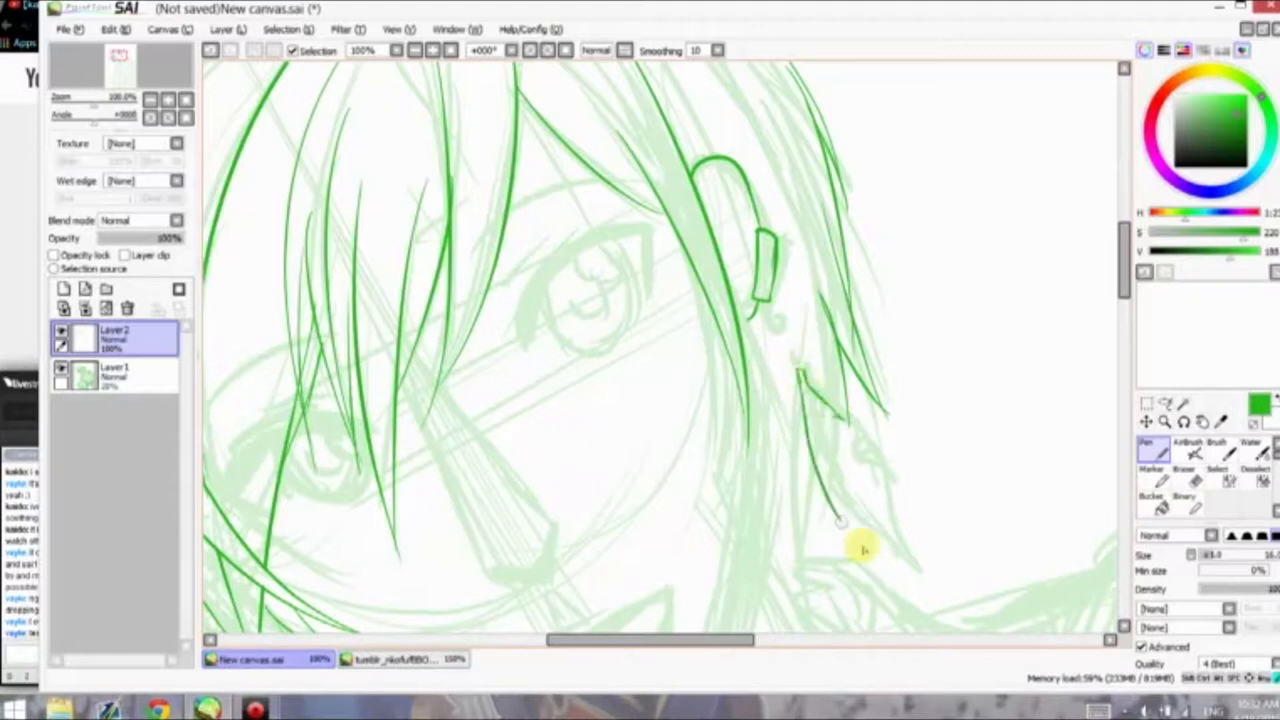
drag(860, 548, 770, 300)
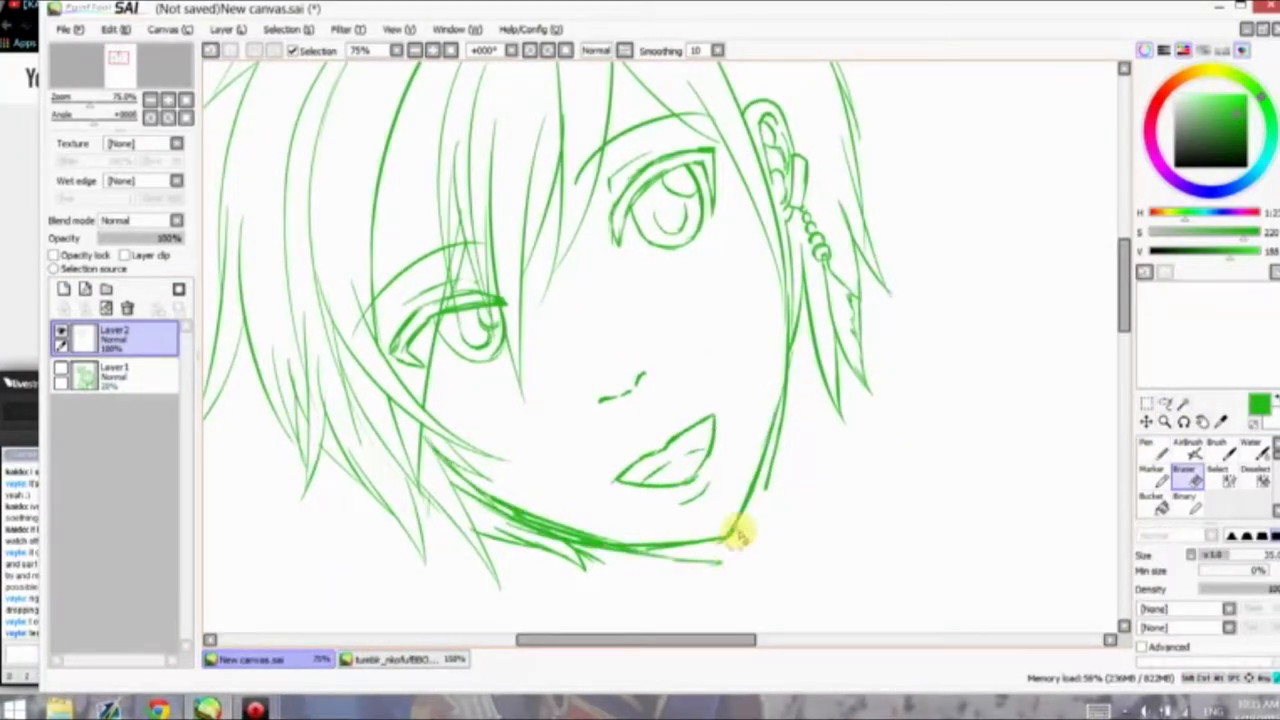
drag(745, 535, 410, 440)
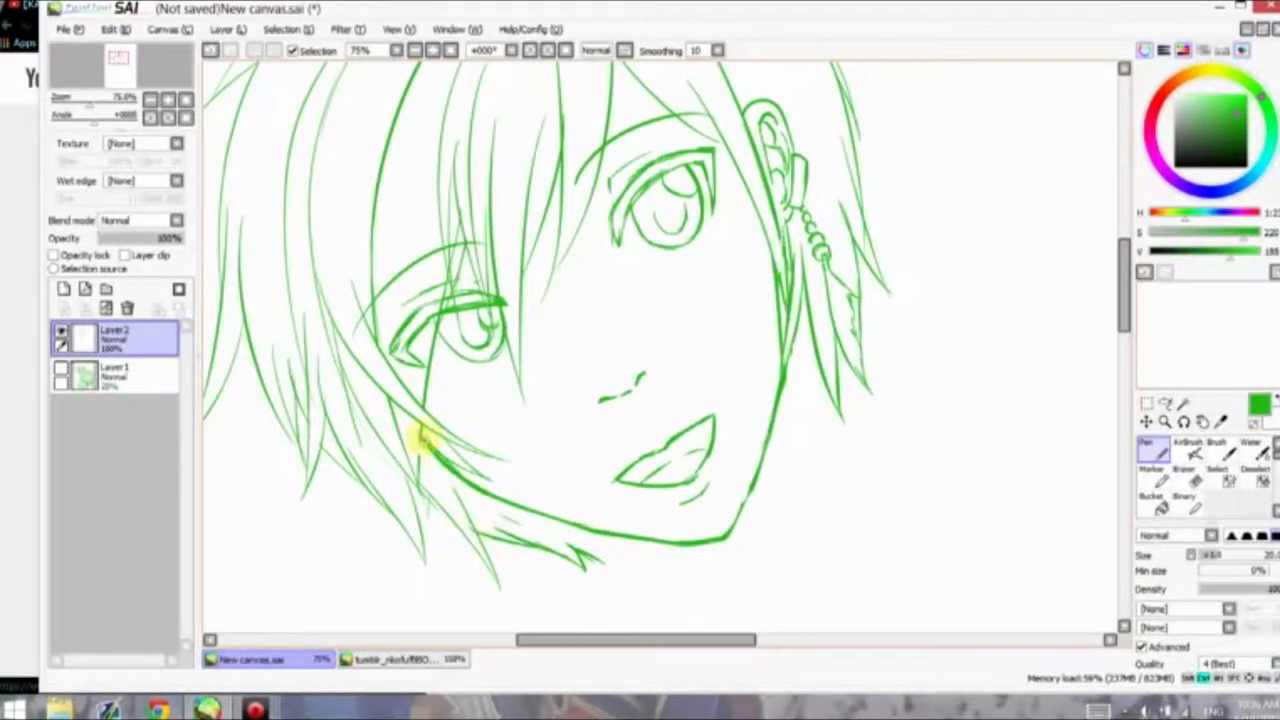
scroll(down, 3)
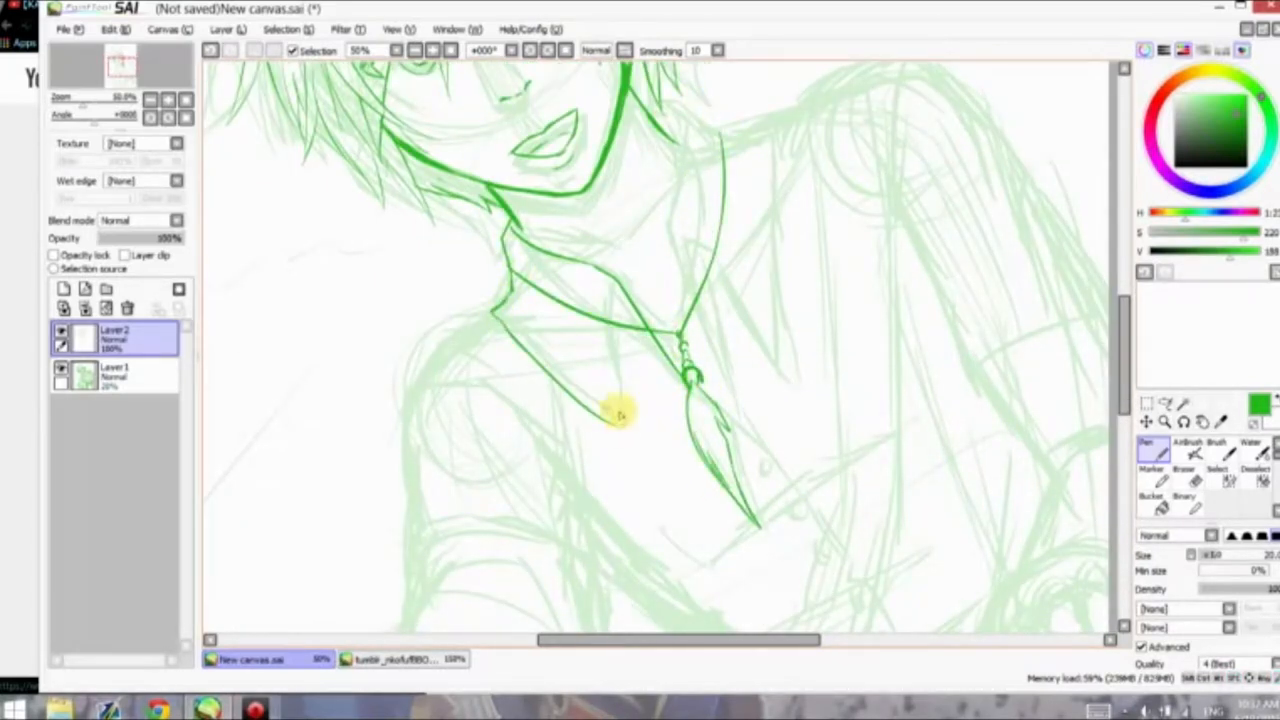
Ink the collar line, the shoulder and sleeve, and the top edge of the hand.
drag(620, 415, 730, 415)
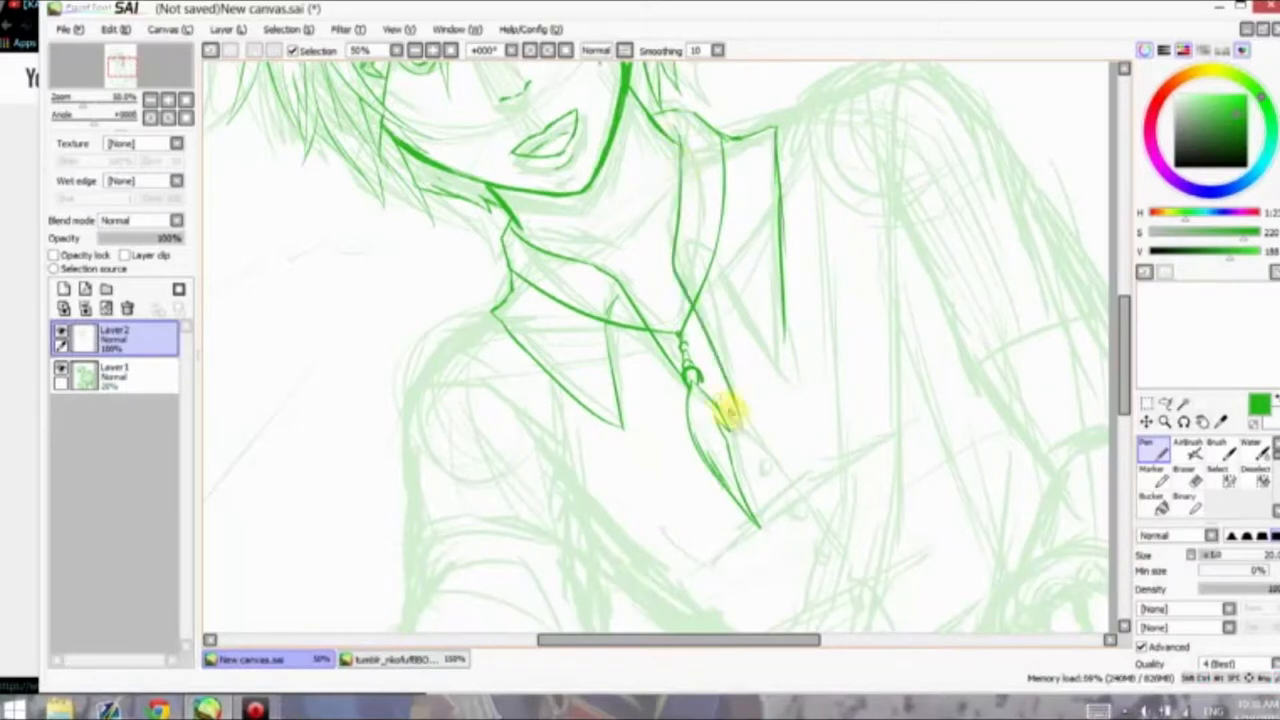
scroll(down, 3)
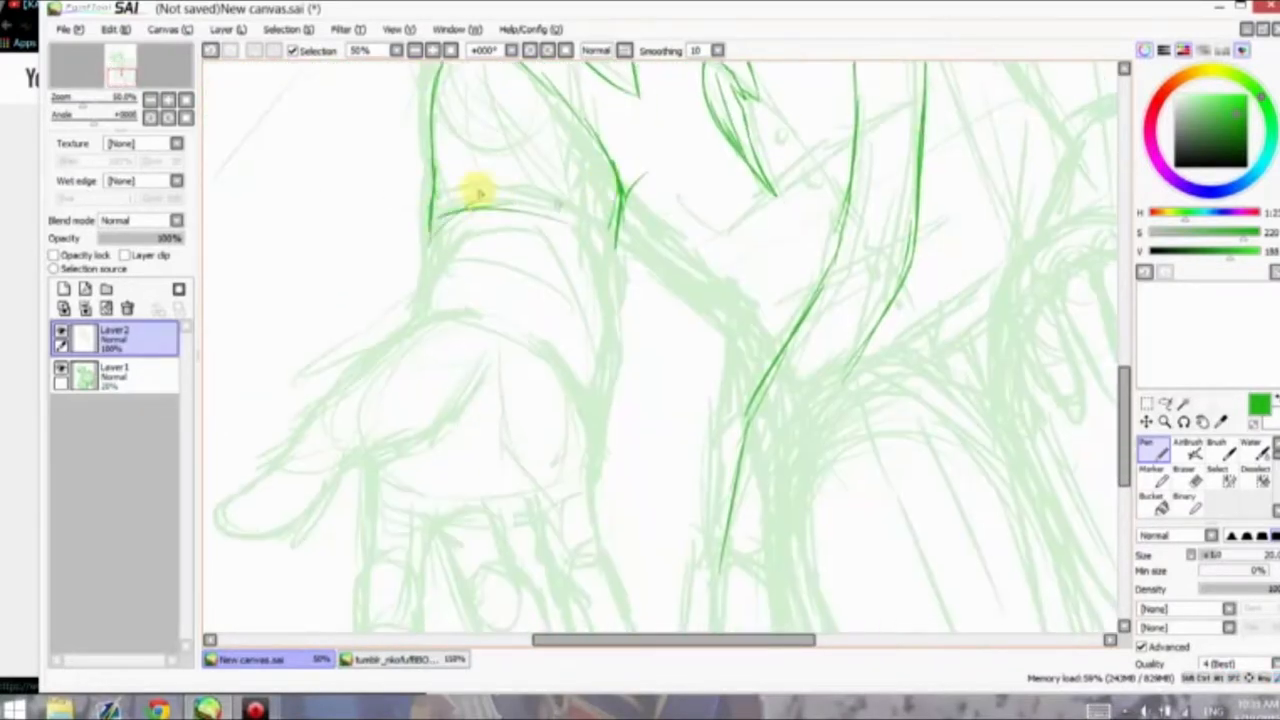
drag(480, 190, 620, 320)
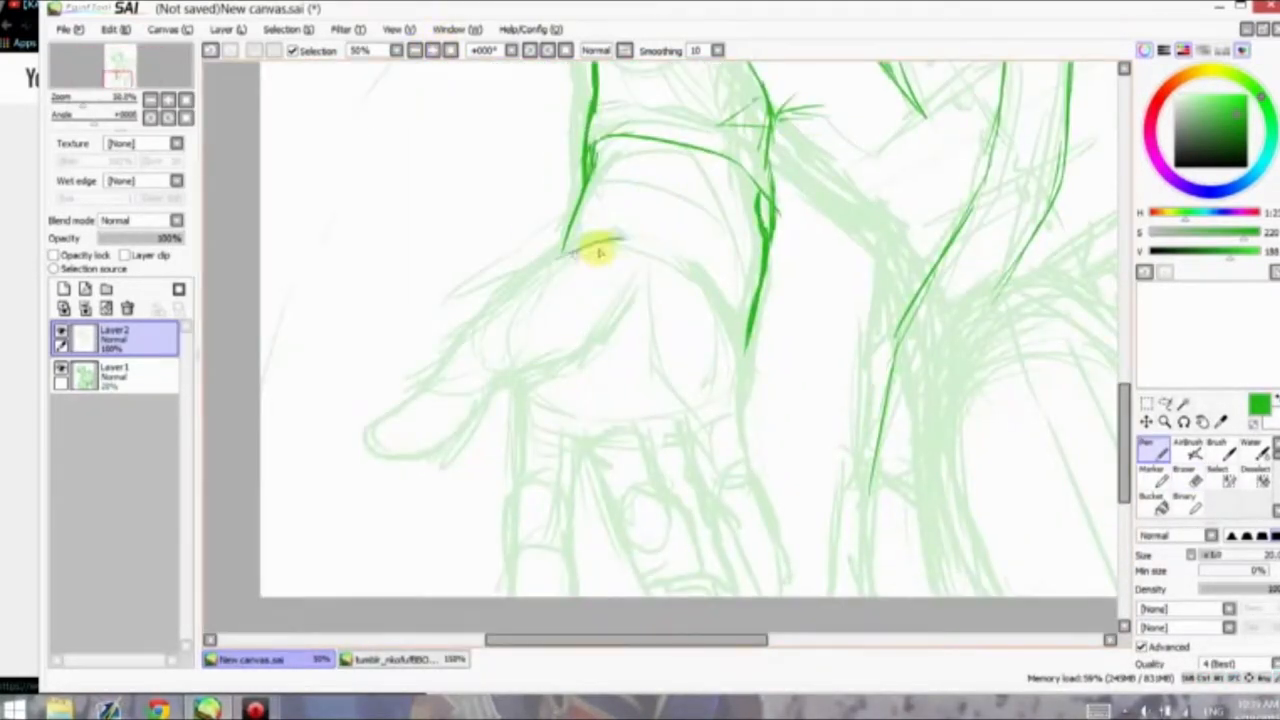
drag(600, 250, 740, 375)
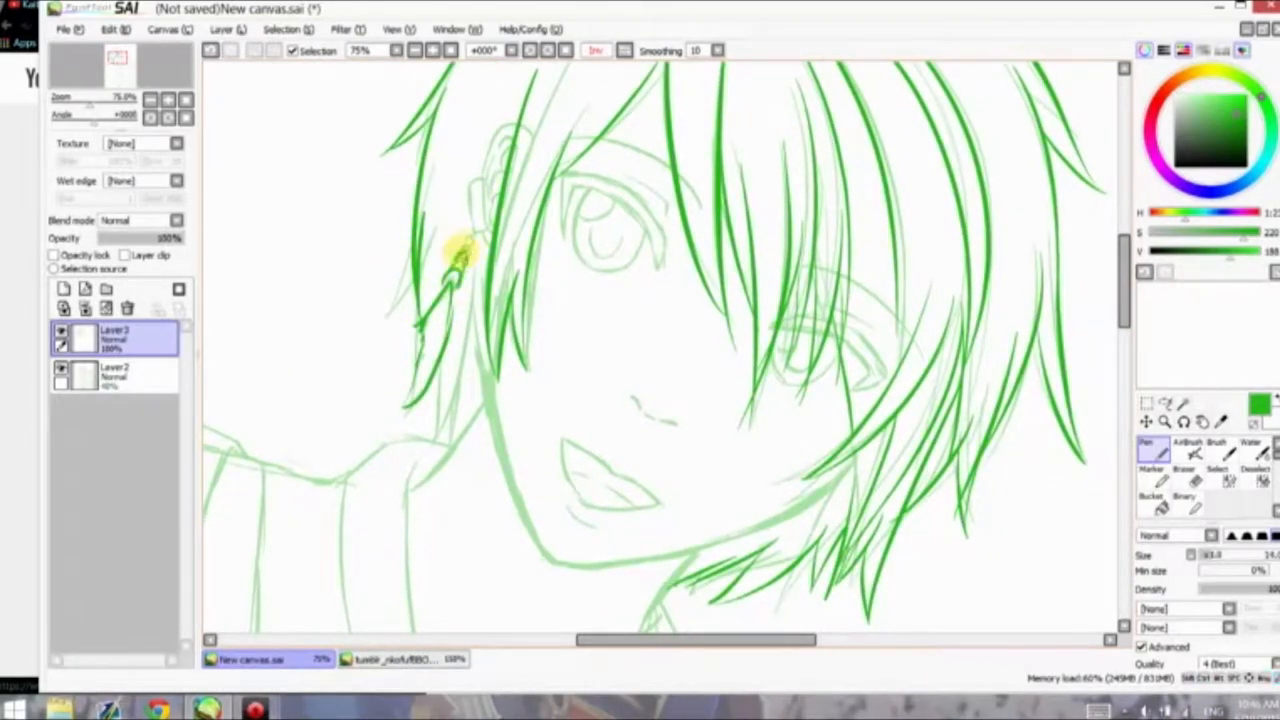
Re-ink a refined hair strand near the ear and the neck and collar lines.
drag(455, 255, 455, 375)
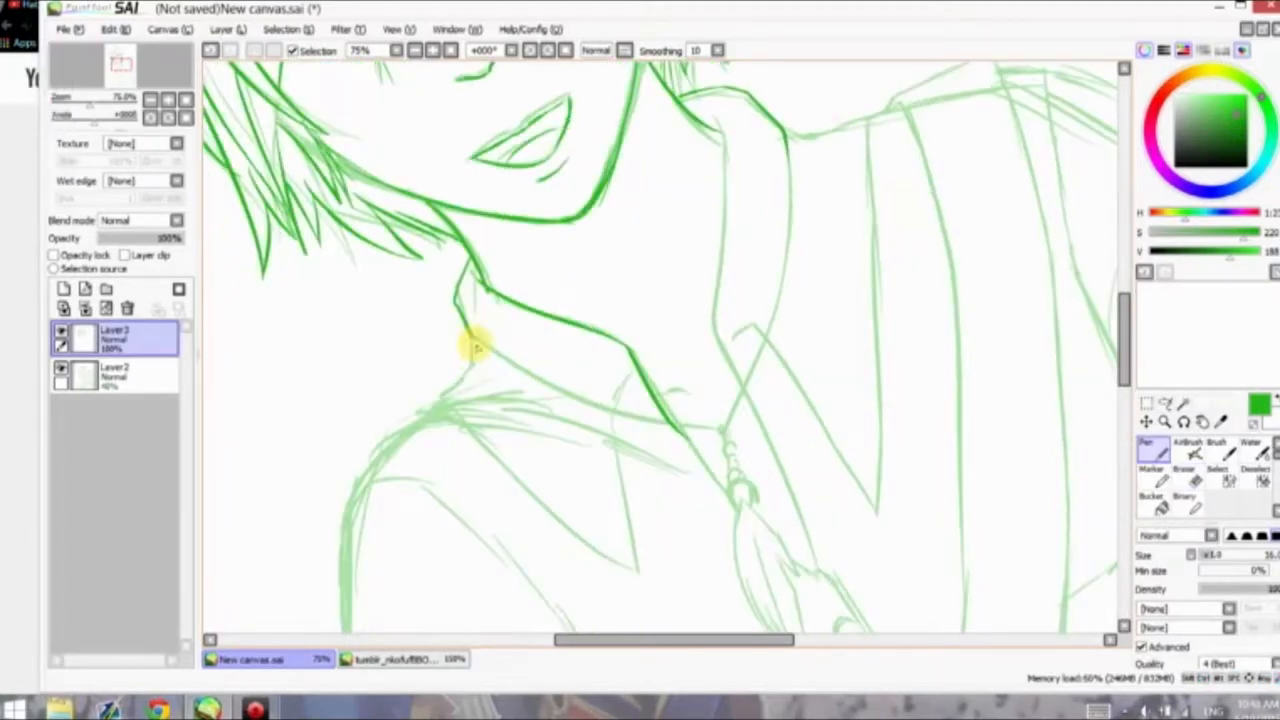
click(359, 50)
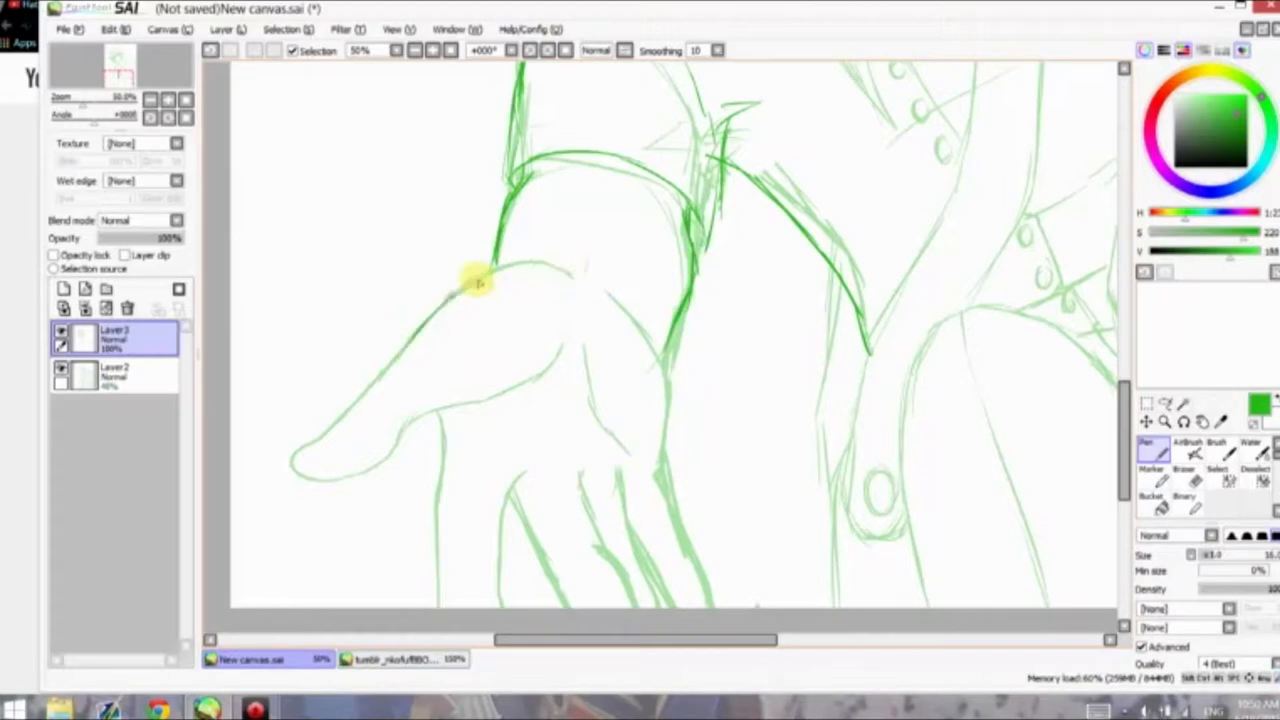
scroll(down, 3)
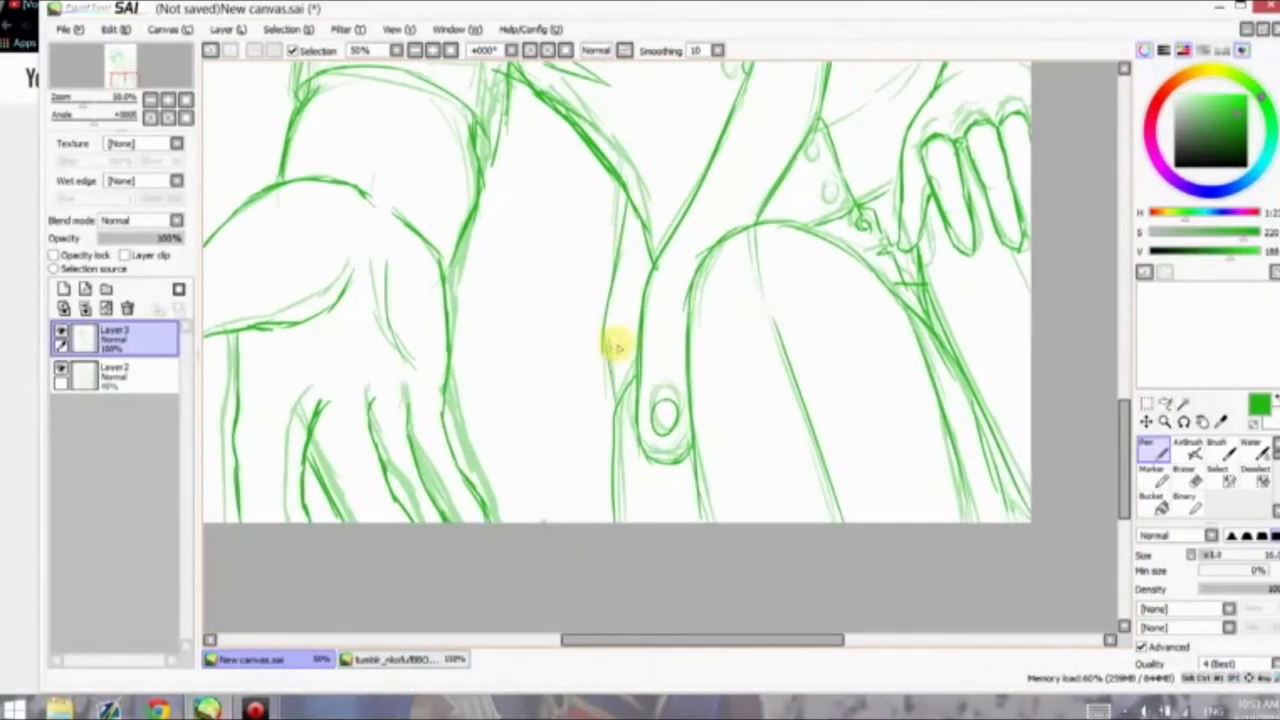
Rename the lower layer to 'skin' and sample a colour from the reference image.
double_click(114, 375)
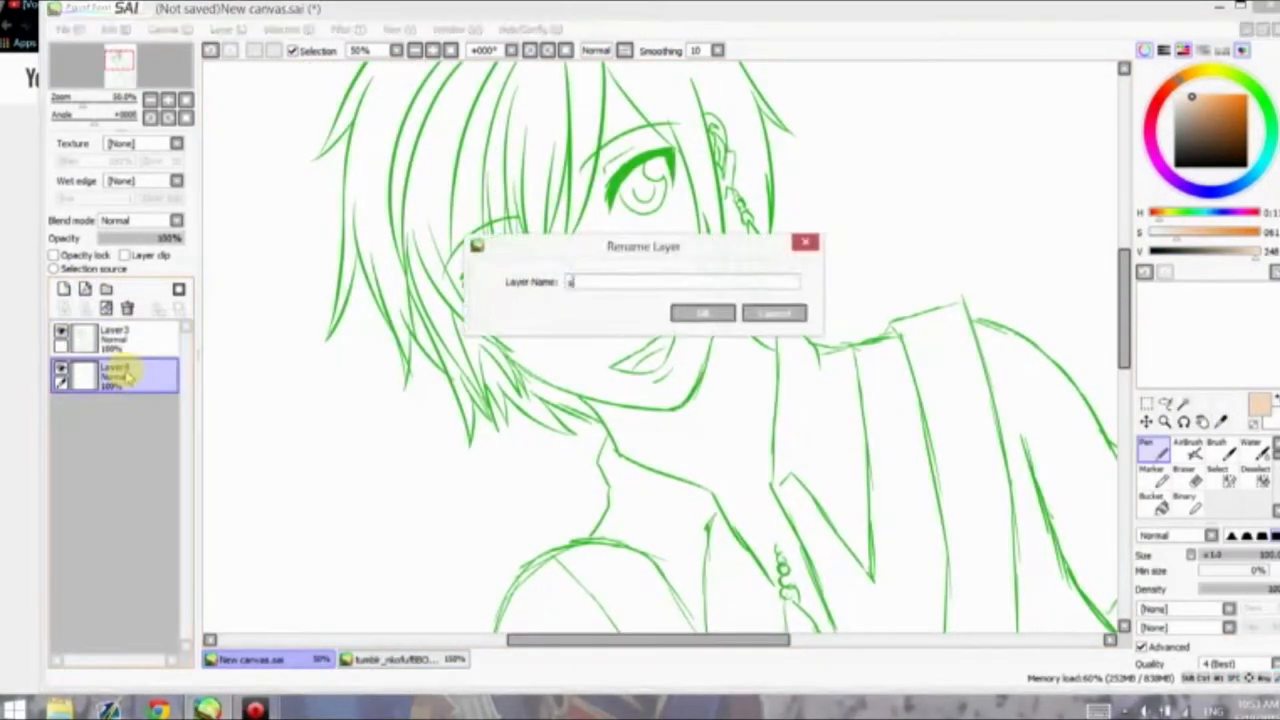
click(702, 313)
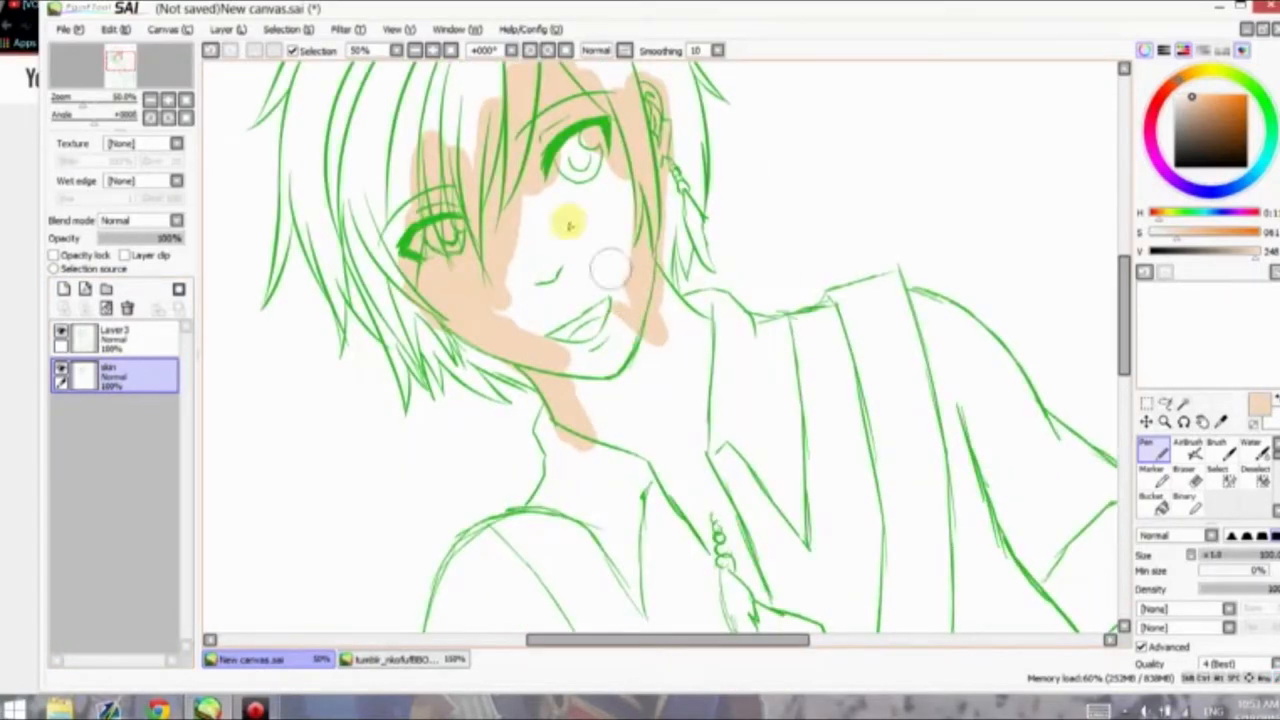
scroll(down, 3)
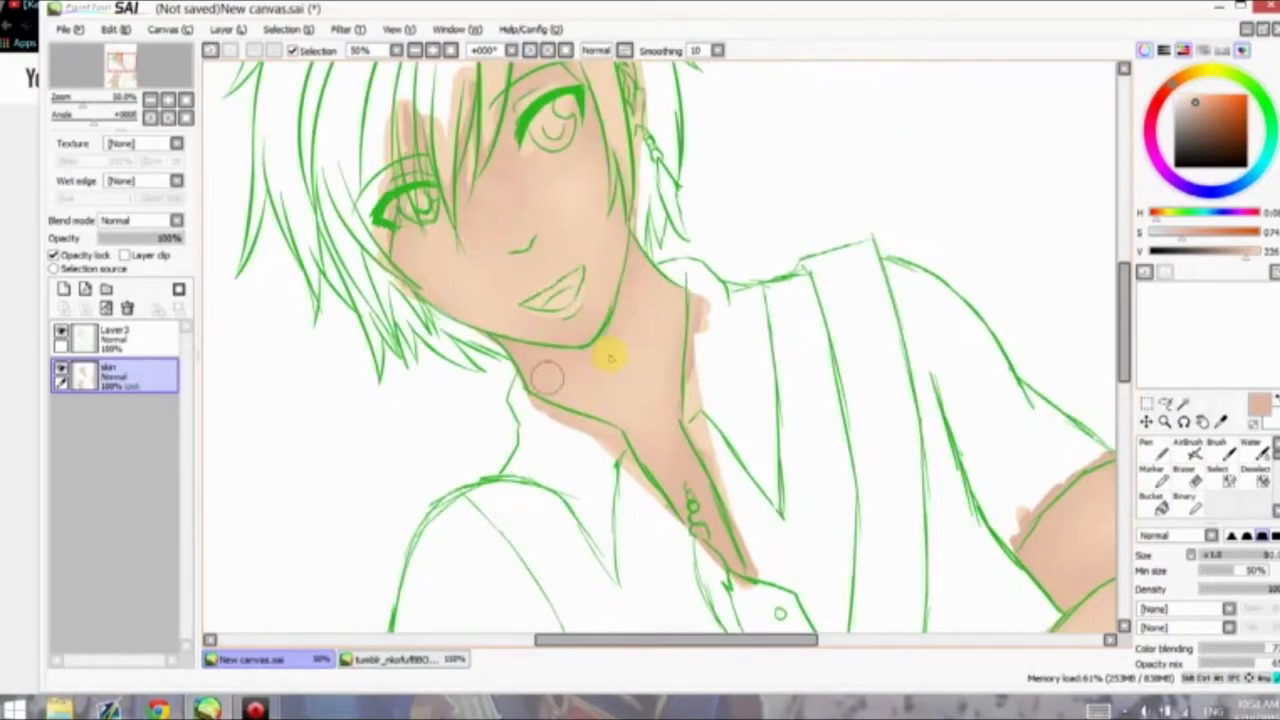
click(400, 659)
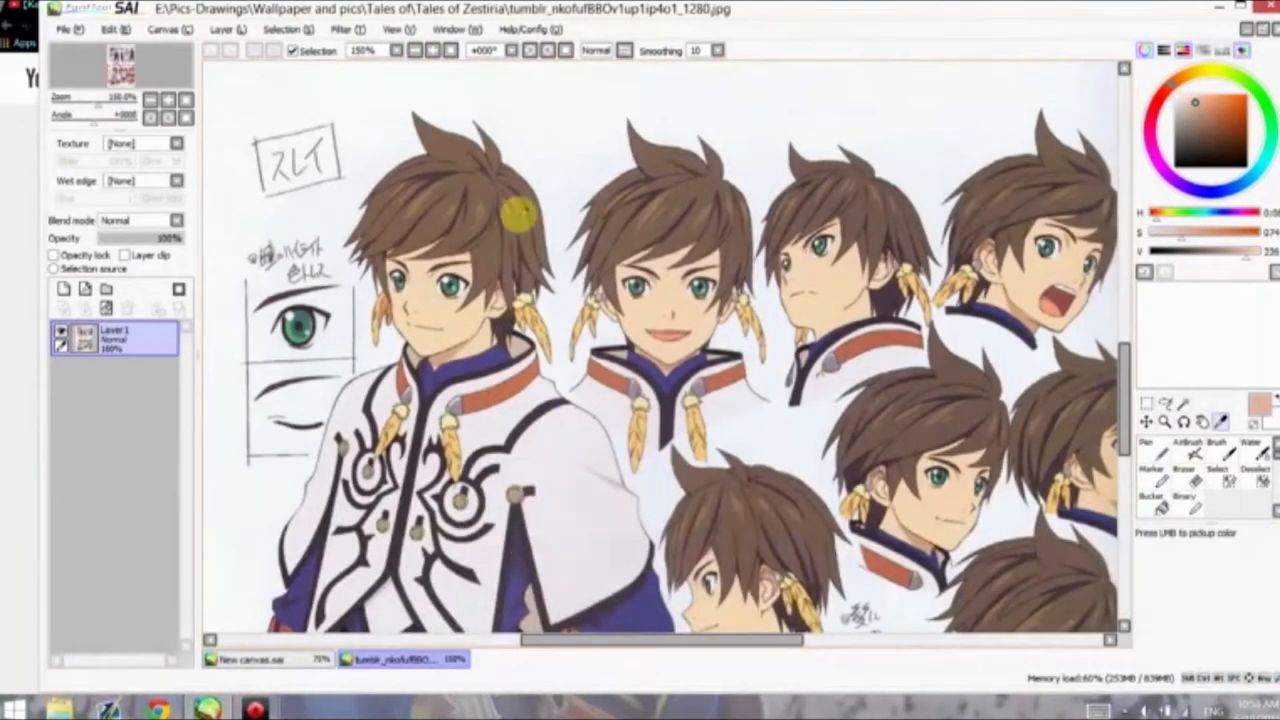
click(250, 659)
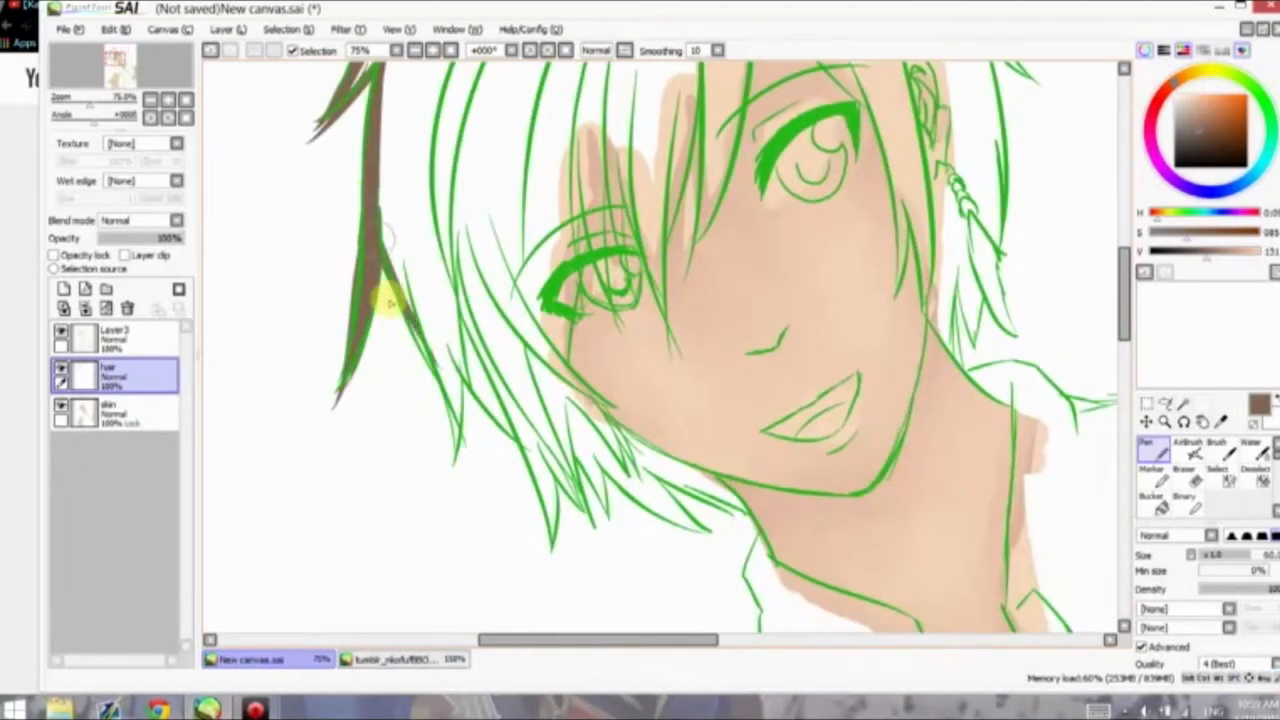
Paint brown into the boy's hair.
drag(390, 310, 690, 480)
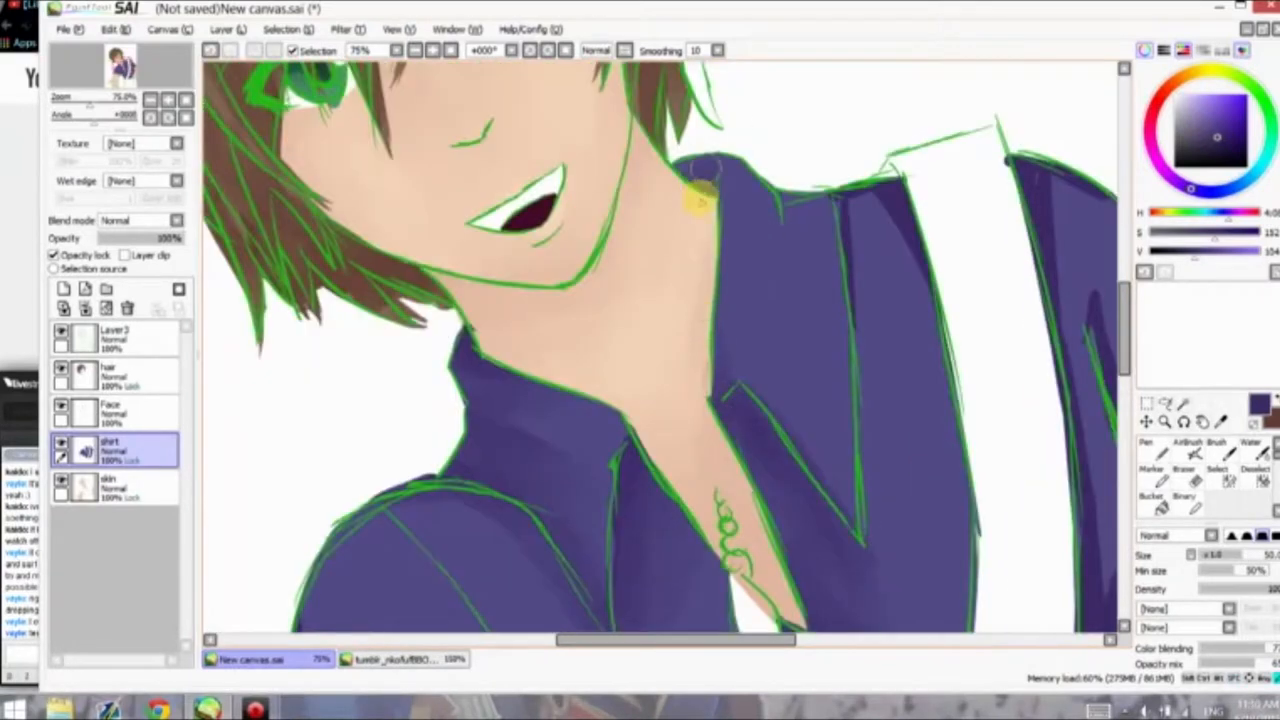
scroll(down, 3)
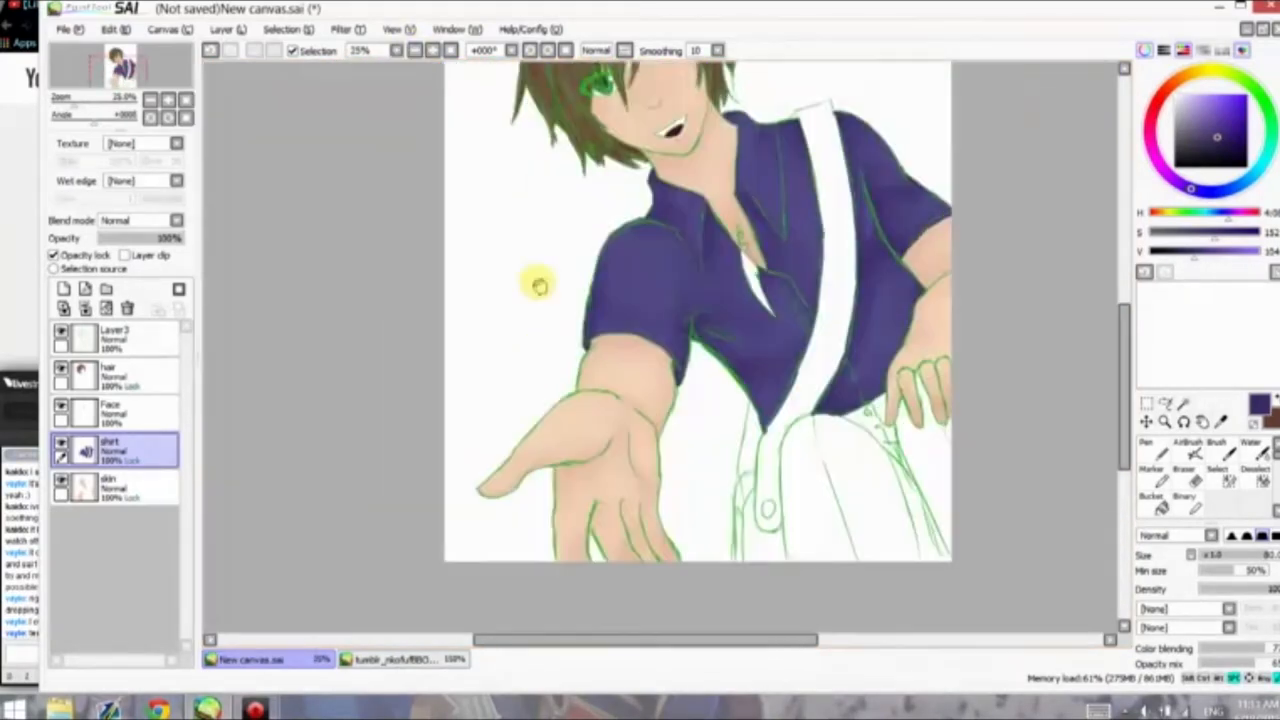
Check the character reference sheet, then paint the pants black beside the hand.
click(405, 658)
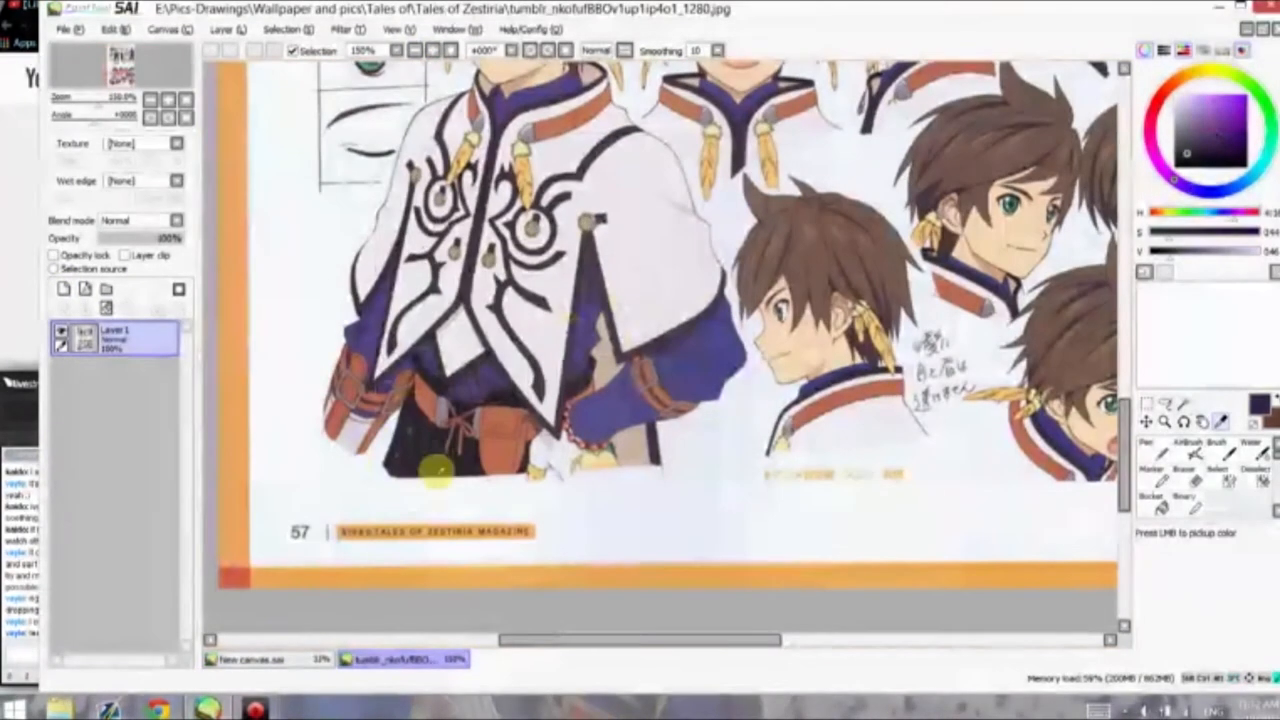
click(255, 658)
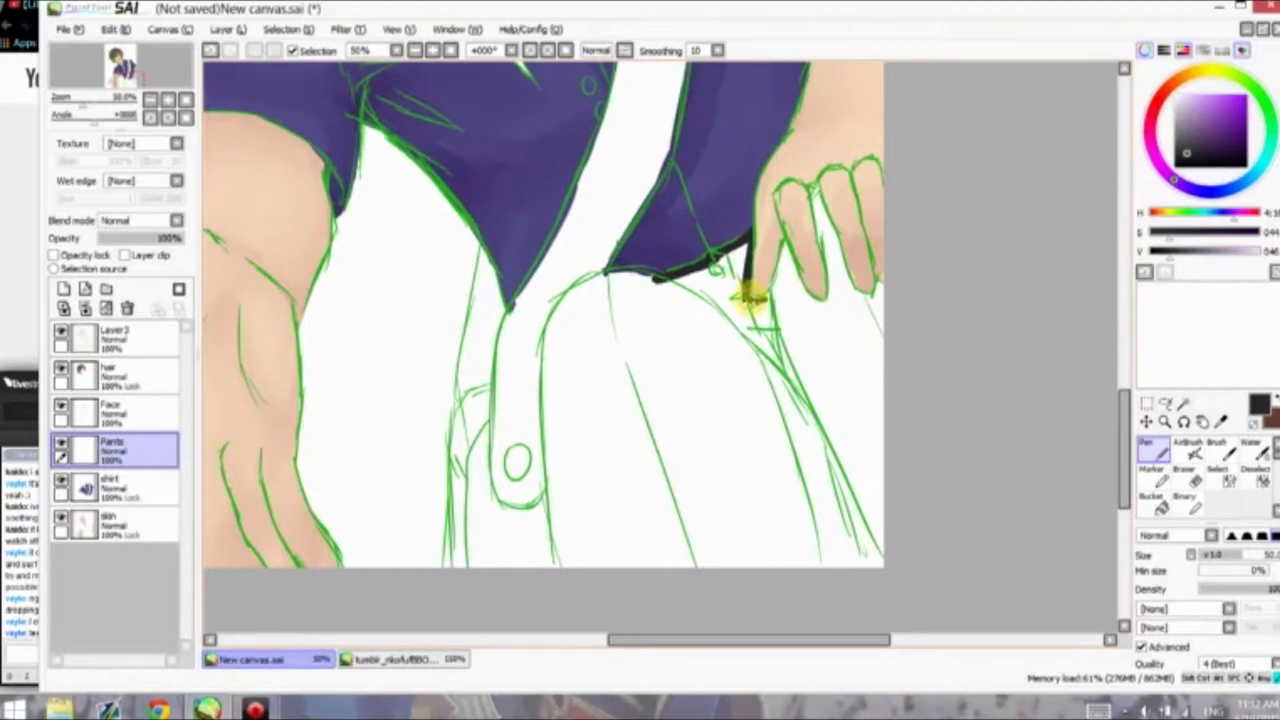
drag(750, 300, 820, 195)
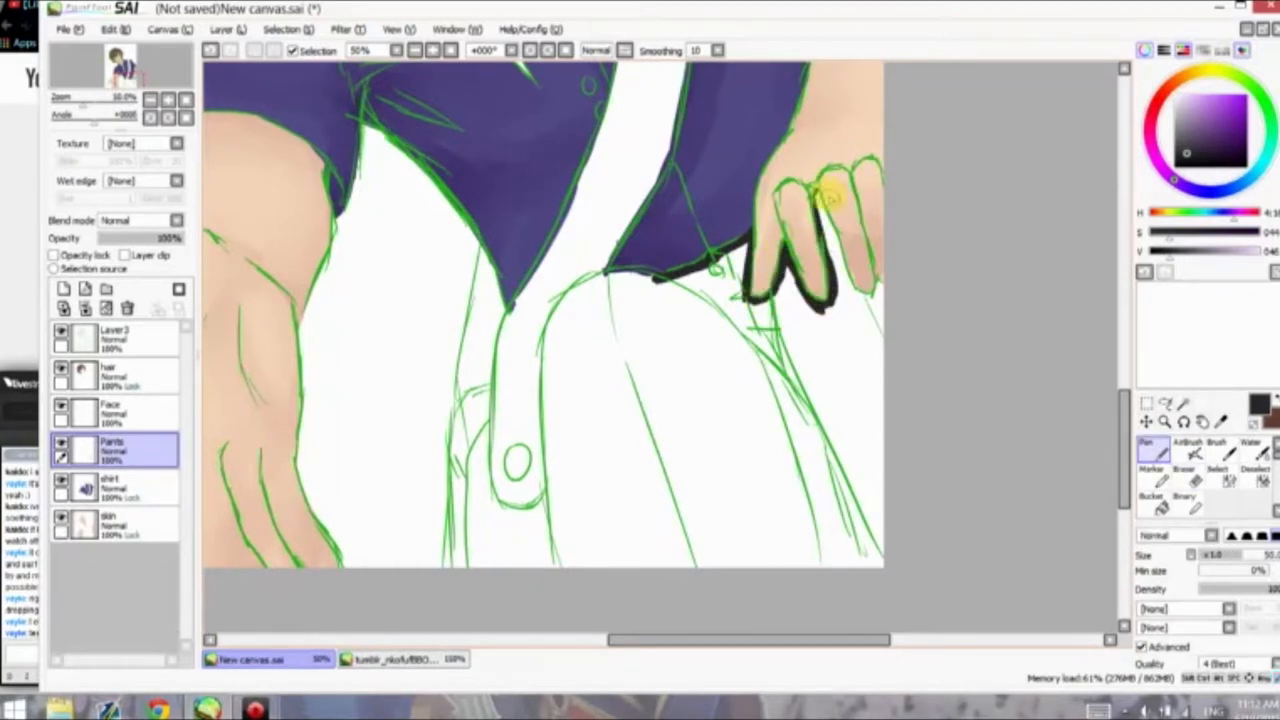
drag(820, 190, 560, 305)
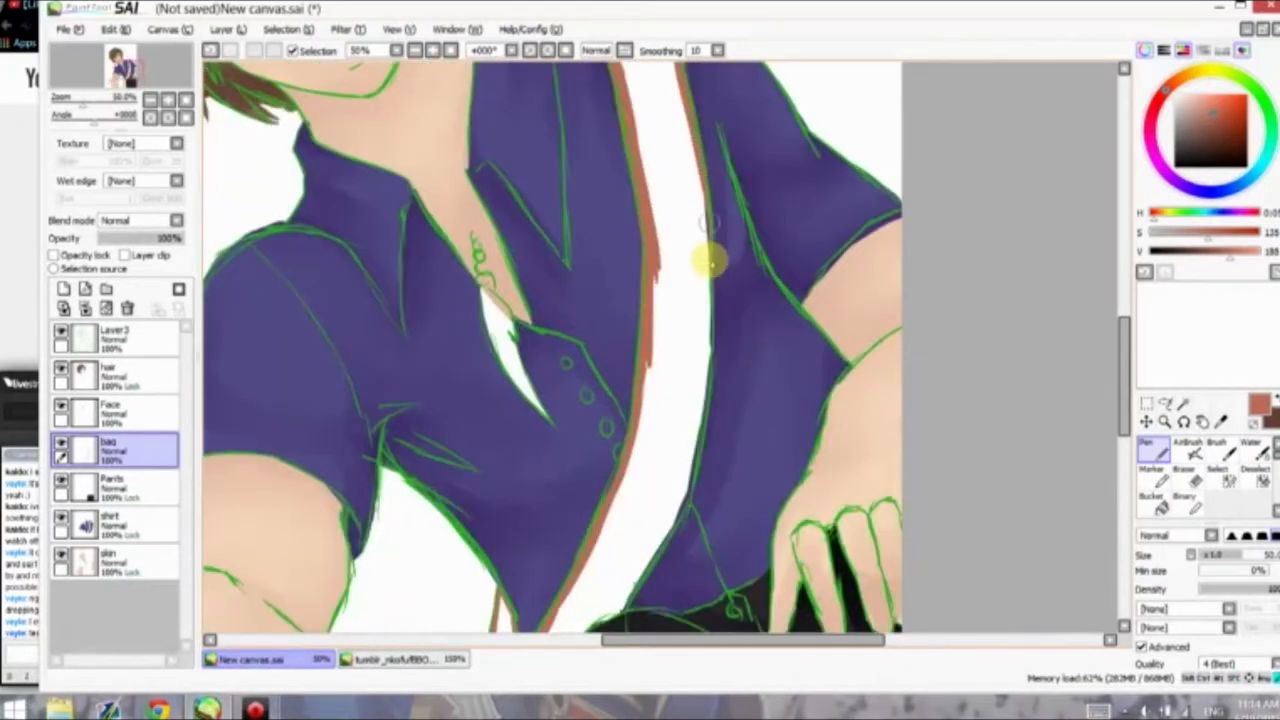
Rename the newly added accessories layer to 'access'.
scroll(down, 3)
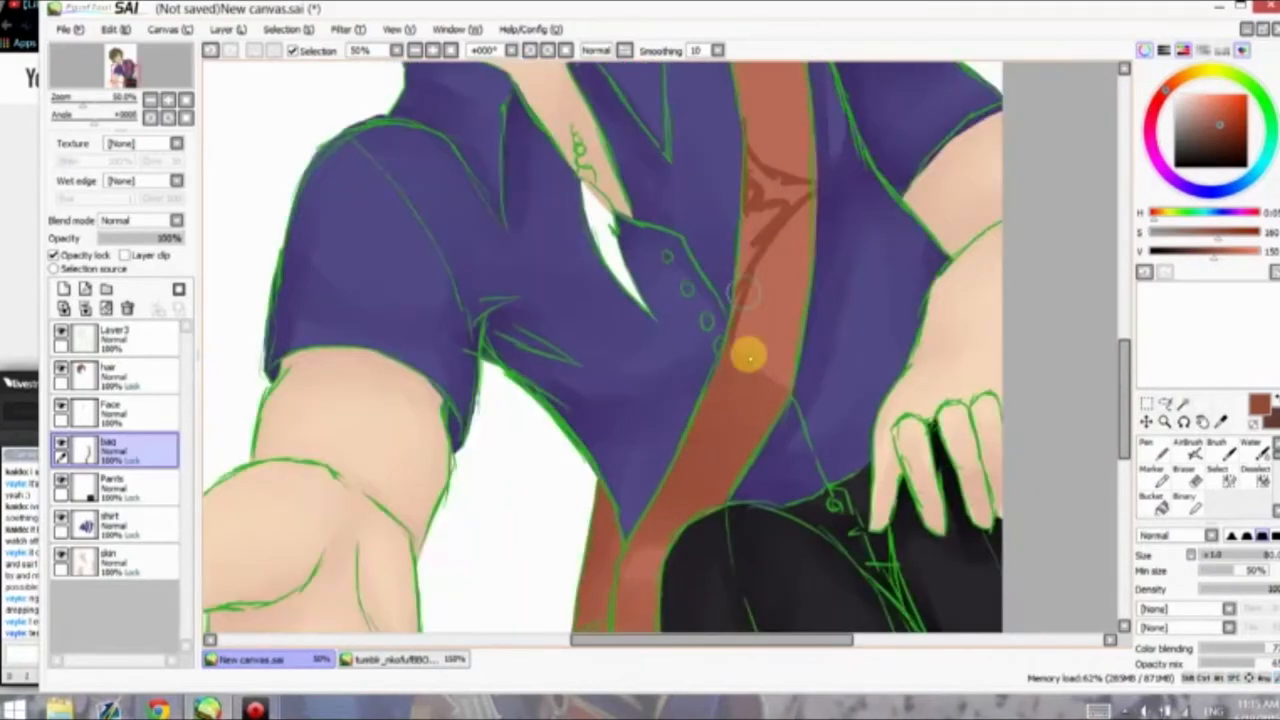
double_click(108, 448)
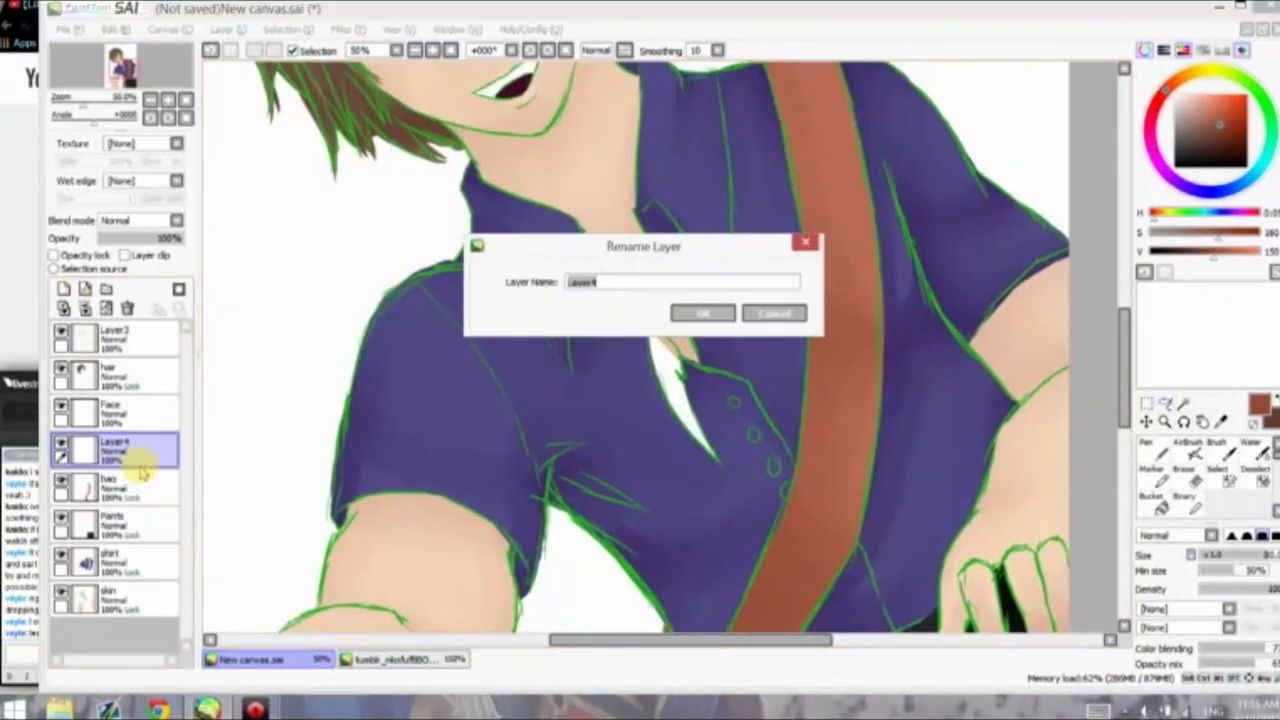
click(701, 313)
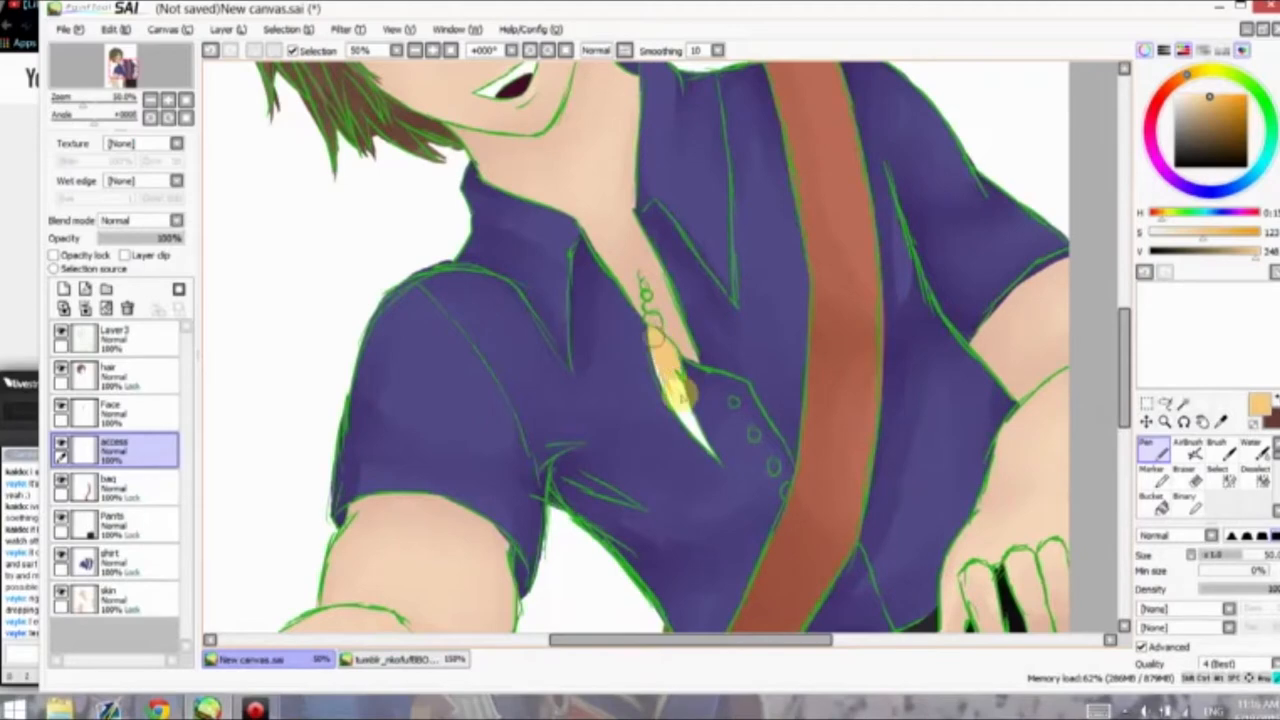
scroll(down, 3)
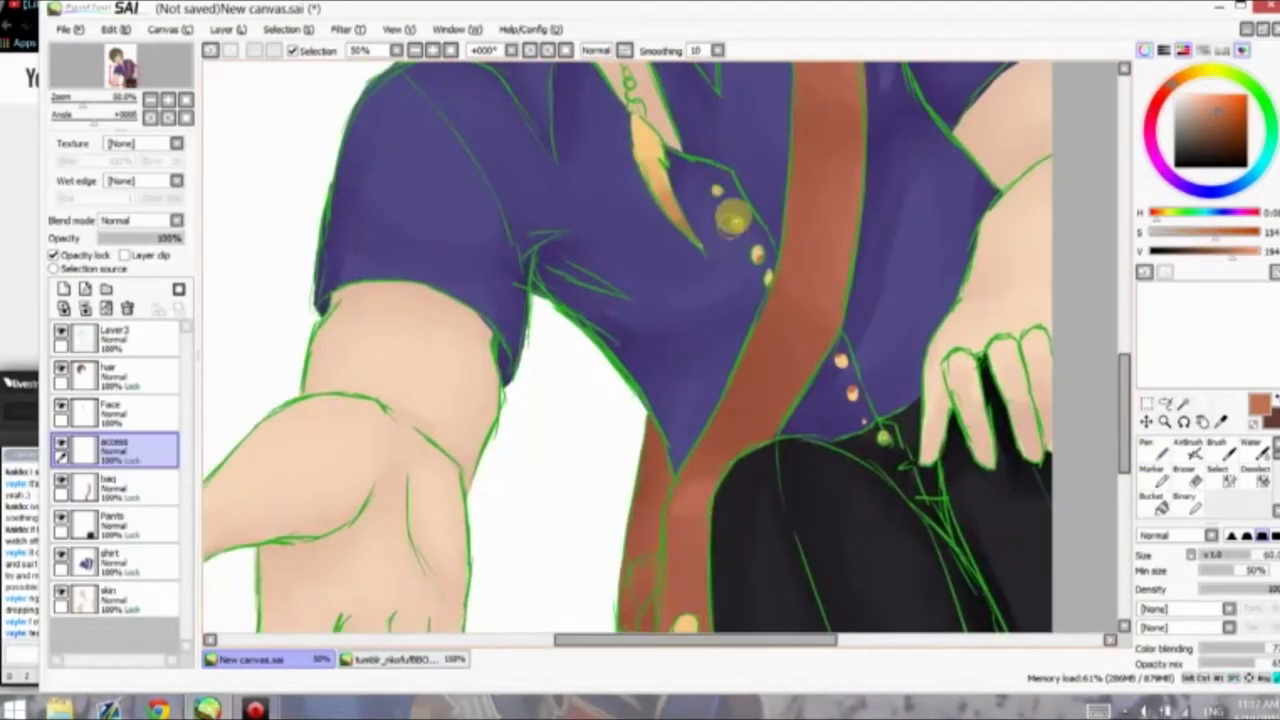
Rename the newly added layer to 'silver'.
double_click(115, 448)
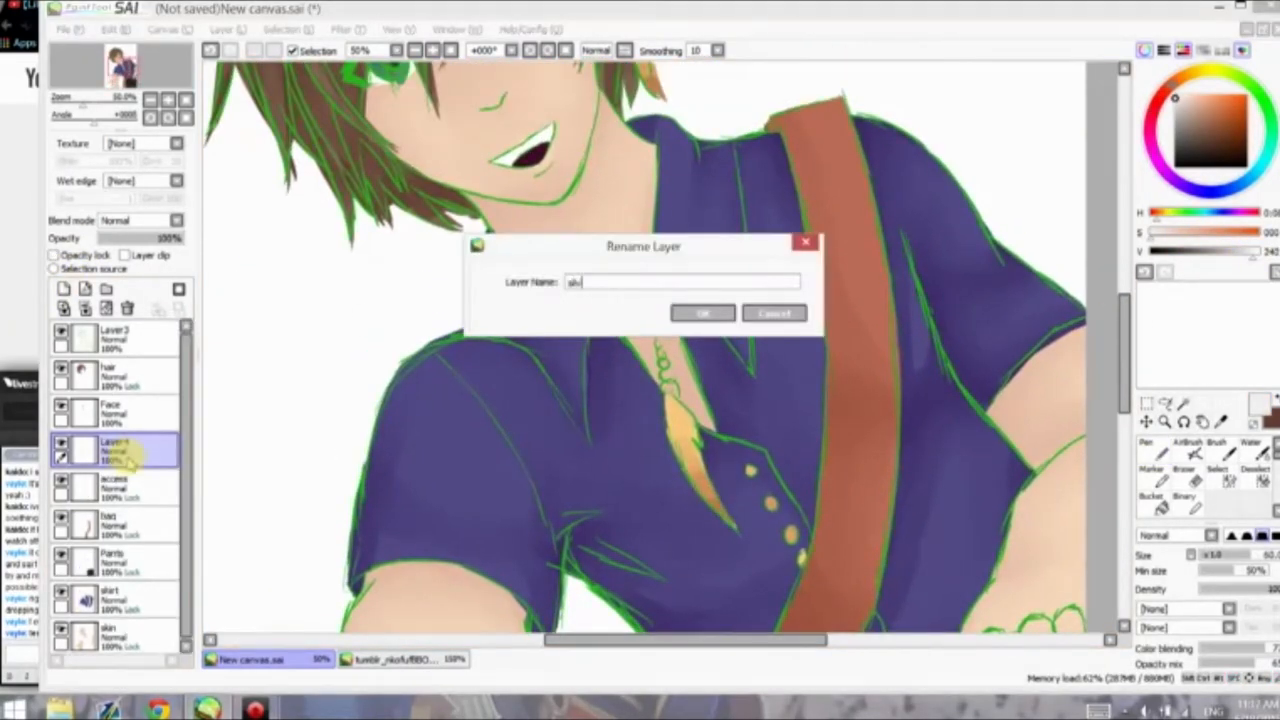
click(701, 313)
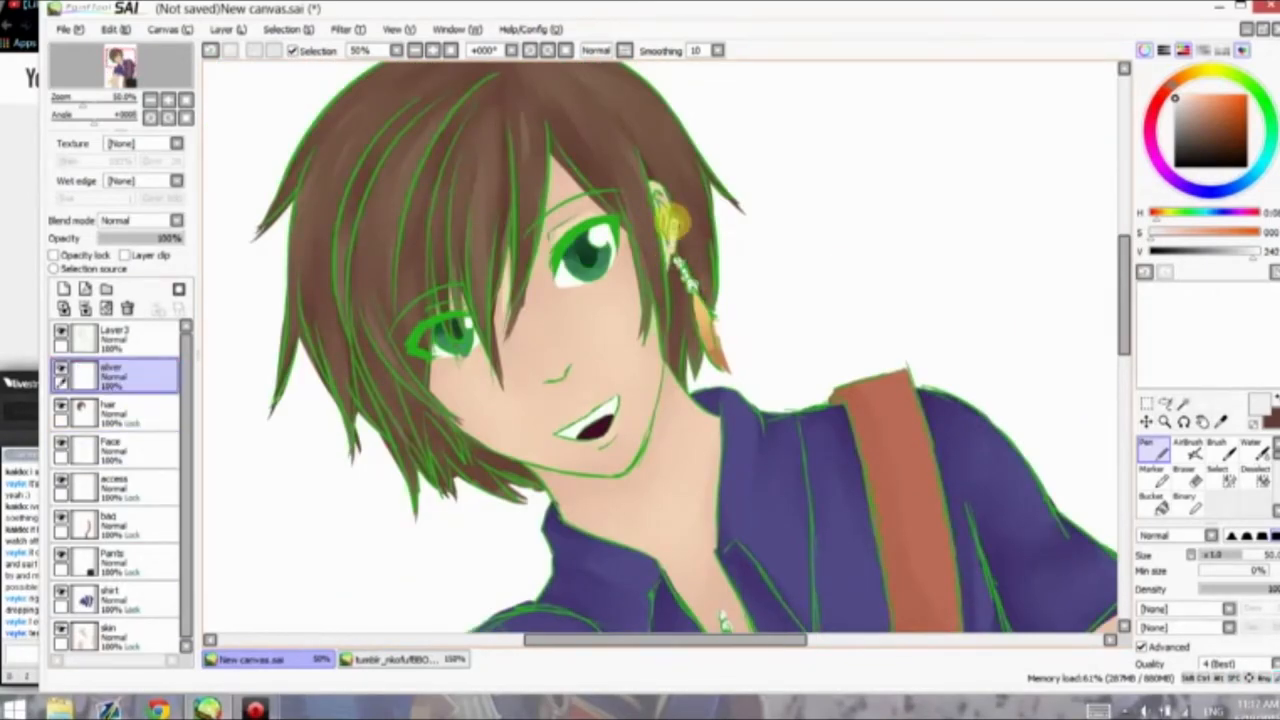
scroll(down, 3)
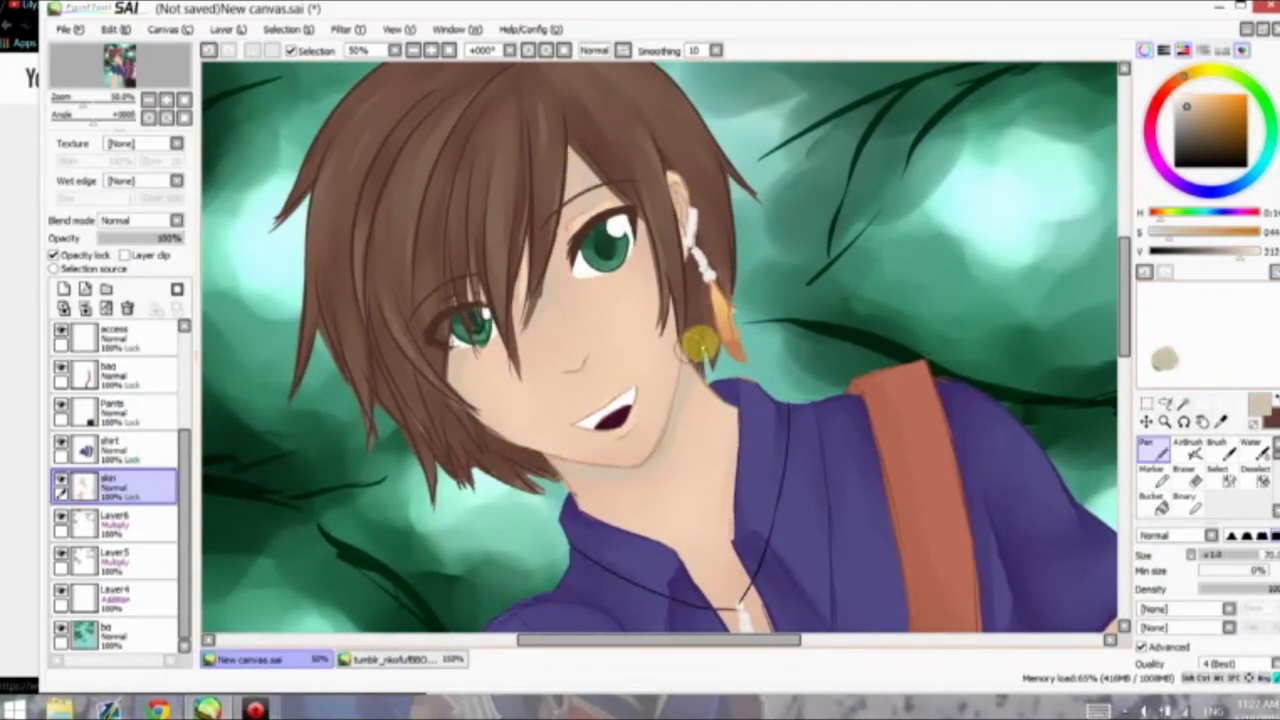
Switch between the shirt, Pants and bag layers to add shading and highlights.
scroll(down, 3)
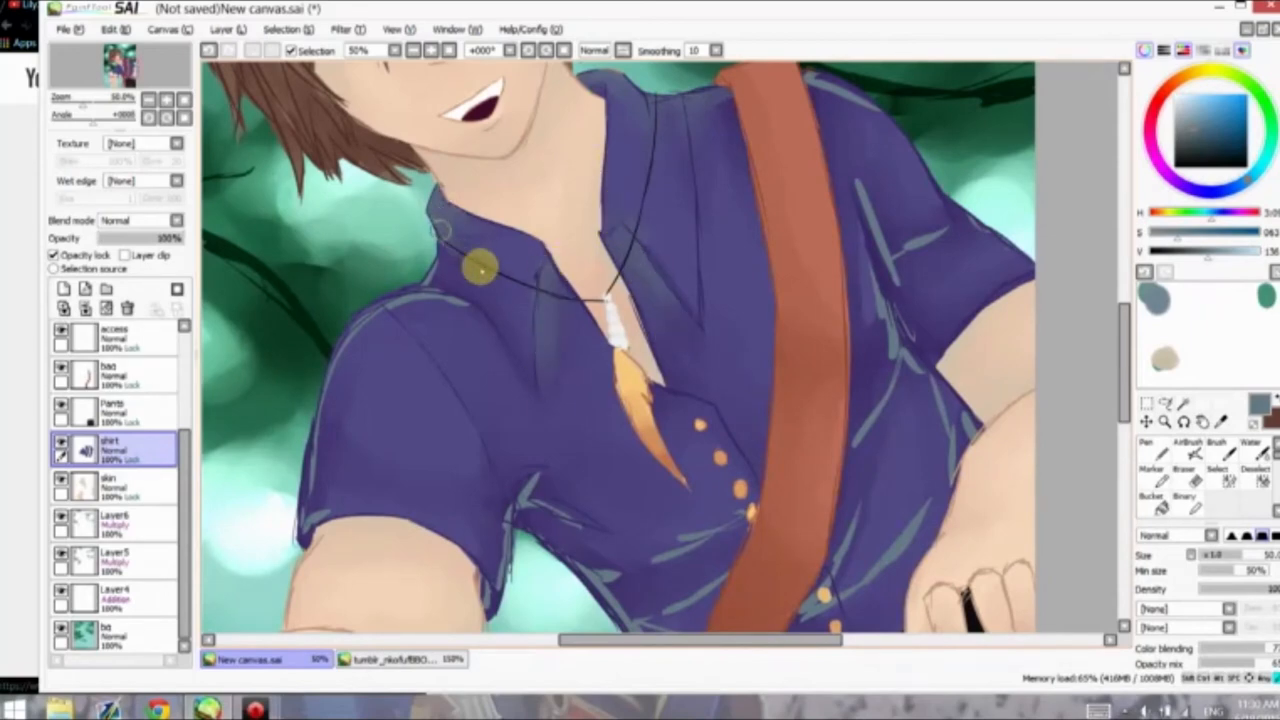
scroll(down, 3)
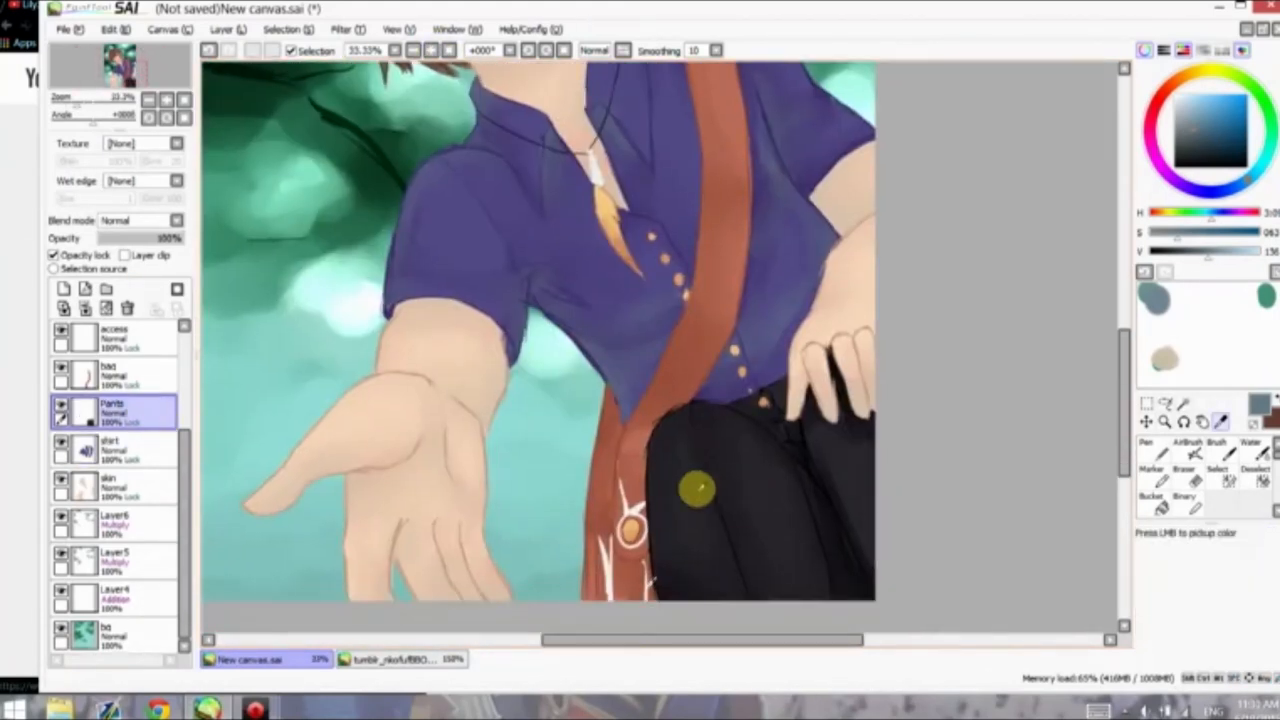
click(110, 445)
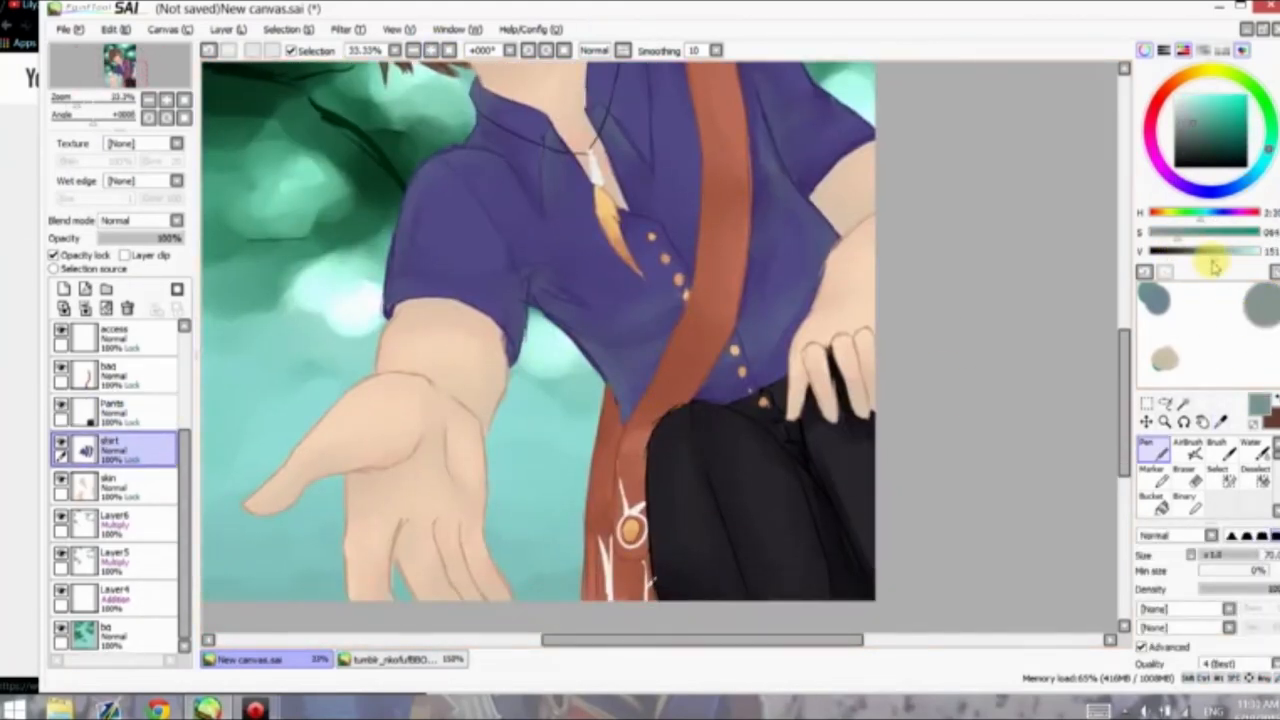
click(112, 410)
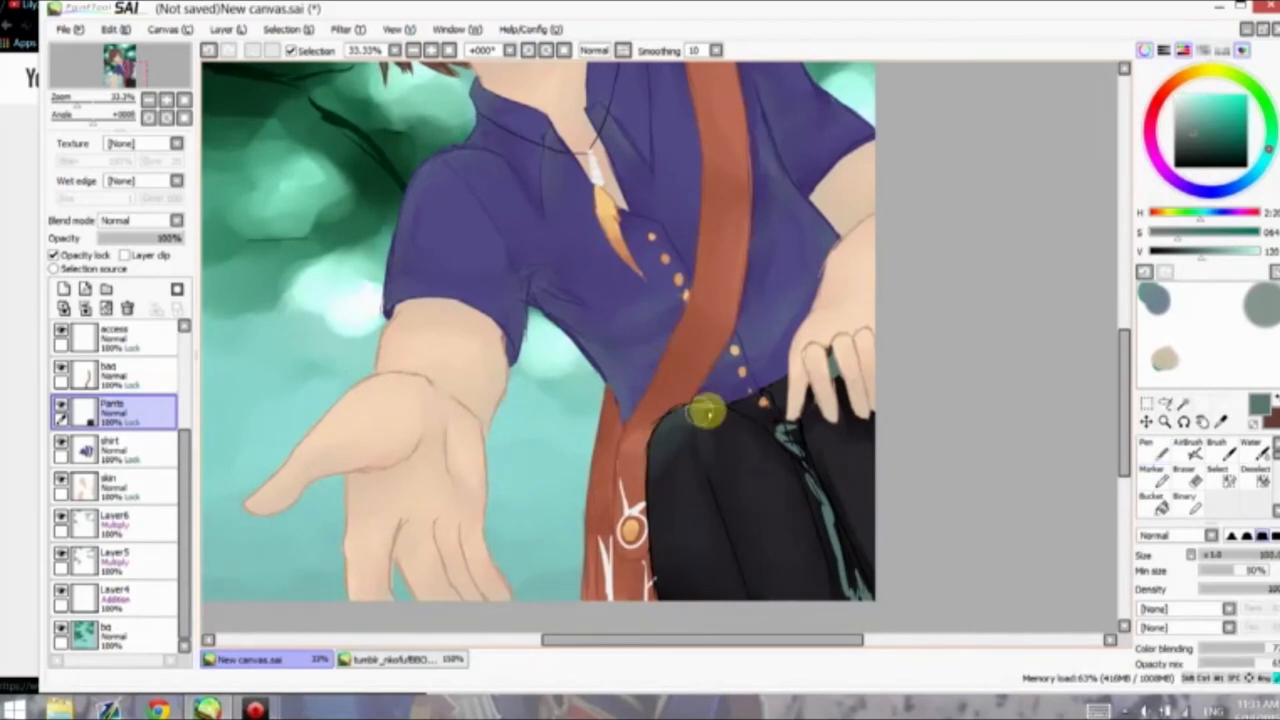
click(112, 375)
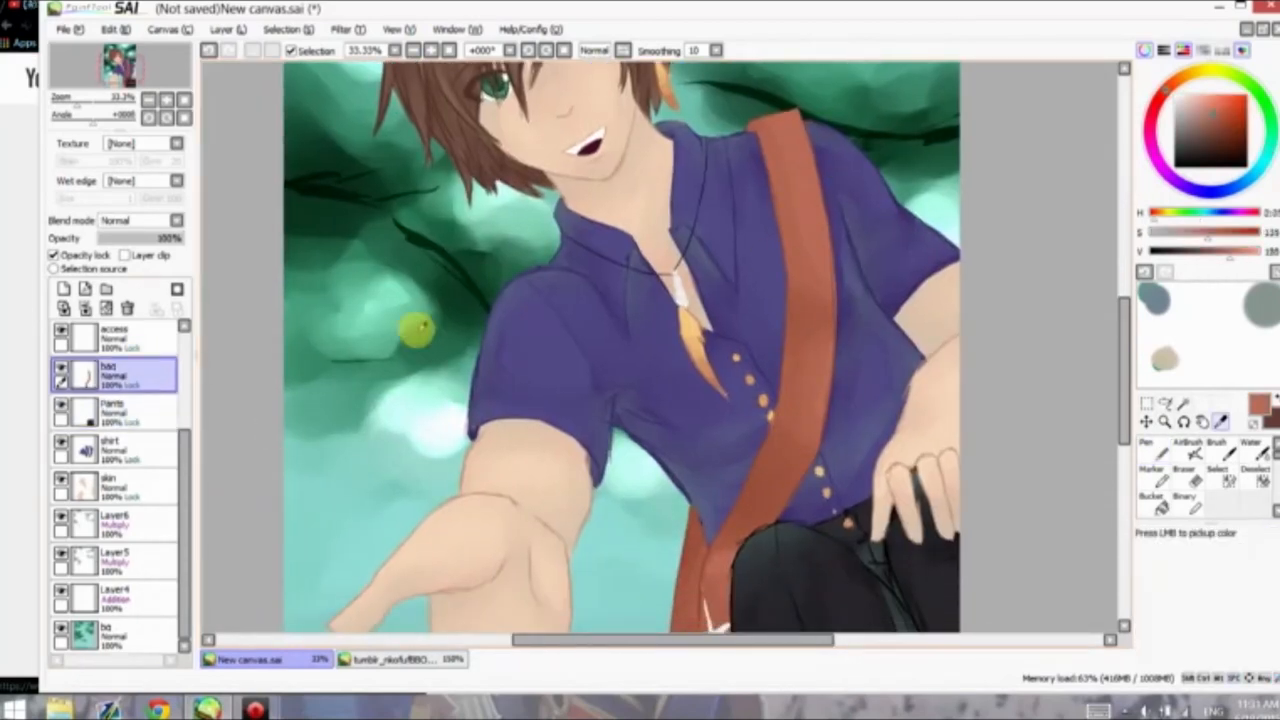